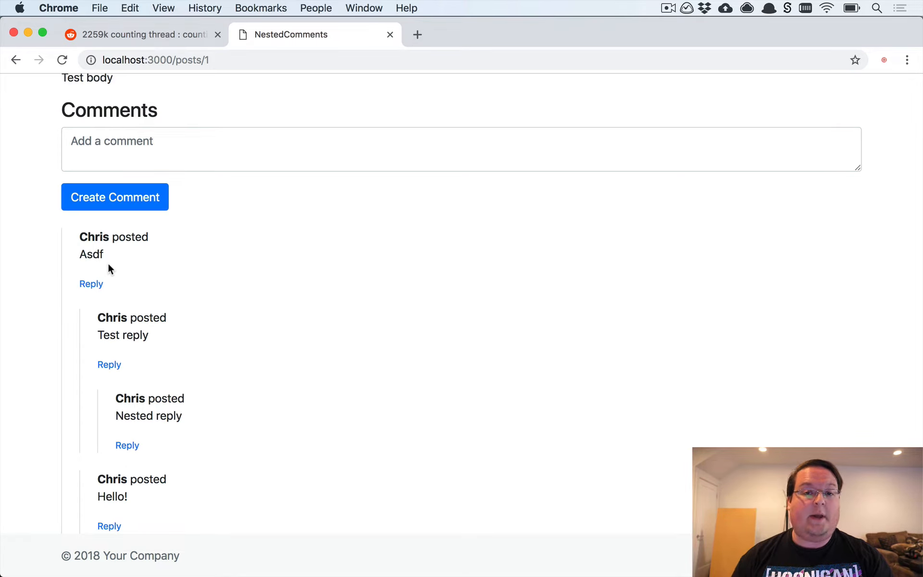
{"action": "mouse_move", "coordinate": [151, 260]}
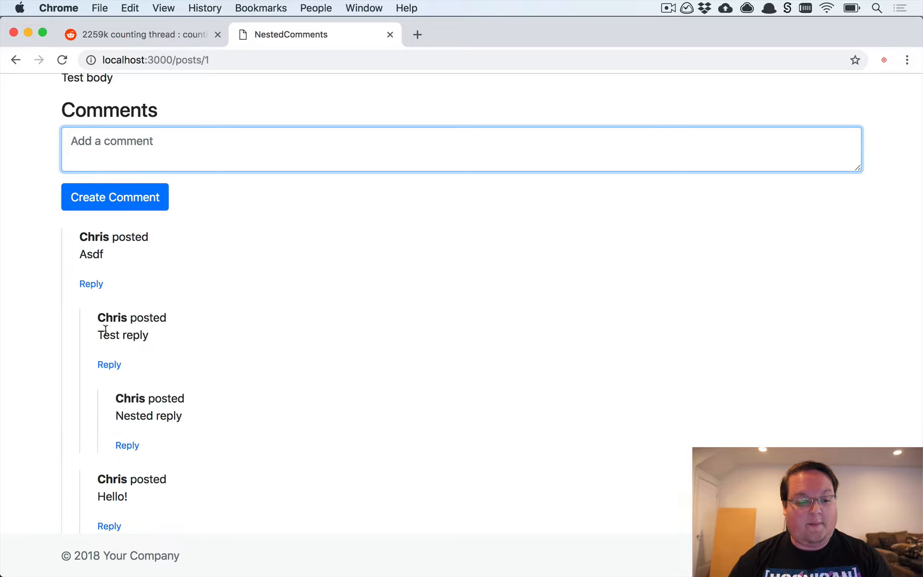
{"action": "mouse_move", "coordinate": [161, 444]}
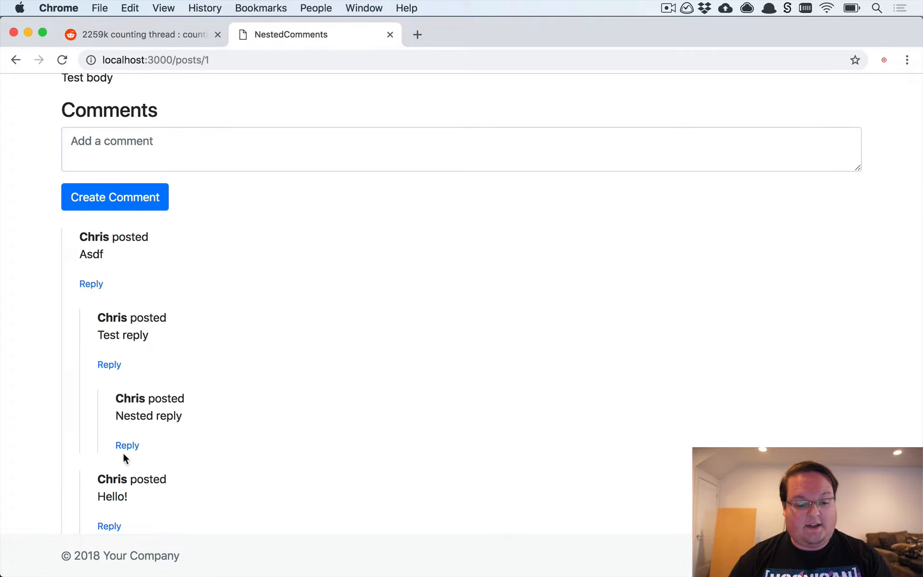
Post a reply reading 'Deeper' under the 'Nested reply' comment and check it appears nested
{"action": "type", "text": "Deeper"}
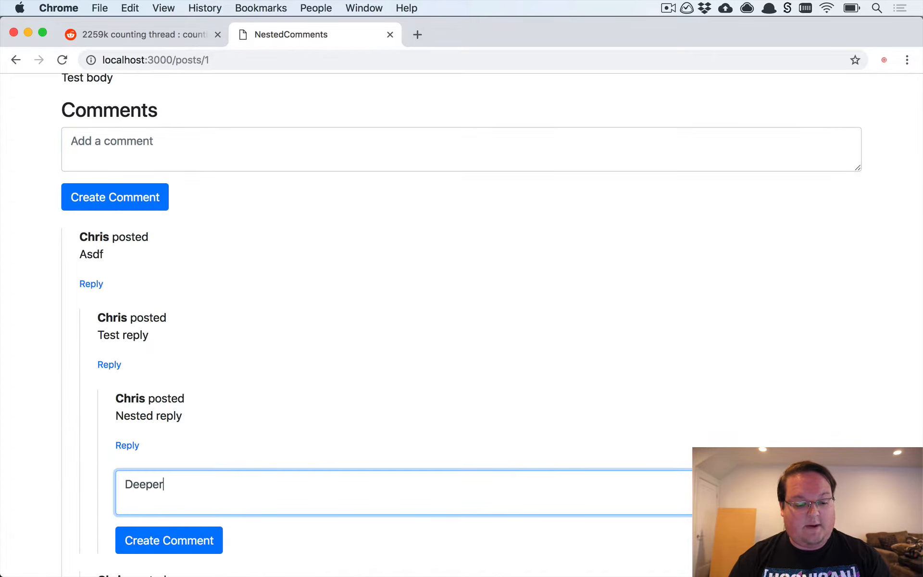
{"action": "left_click", "coordinate": [169, 540]}
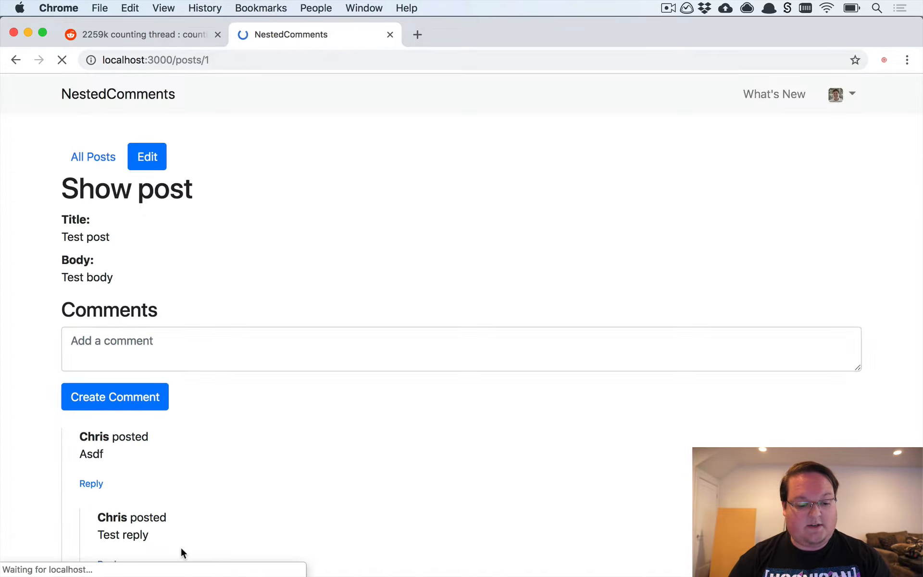
{"action": "scroll", "scroll_direction": "down", "scroll_amount": 3}
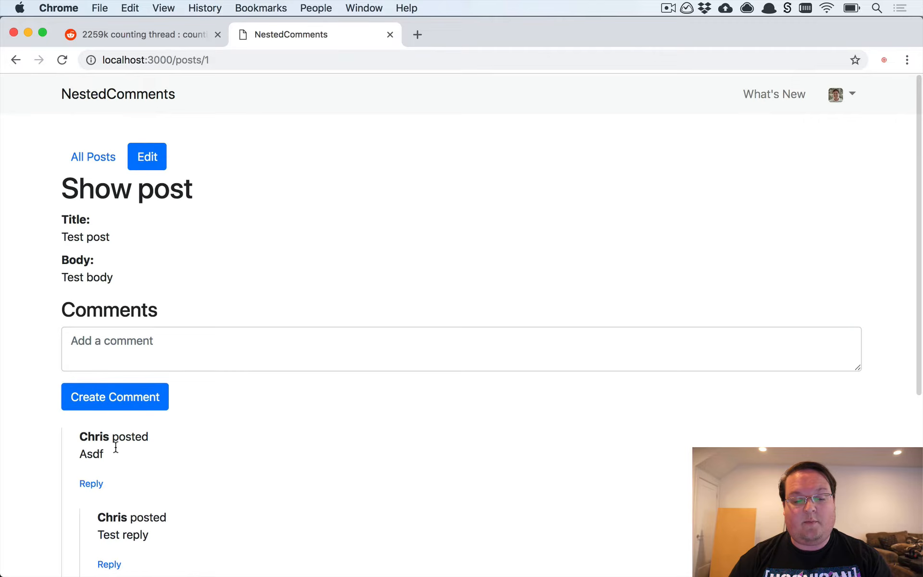
{"action": "scroll", "scroll_direction": "down", "scroll_amount": 3}
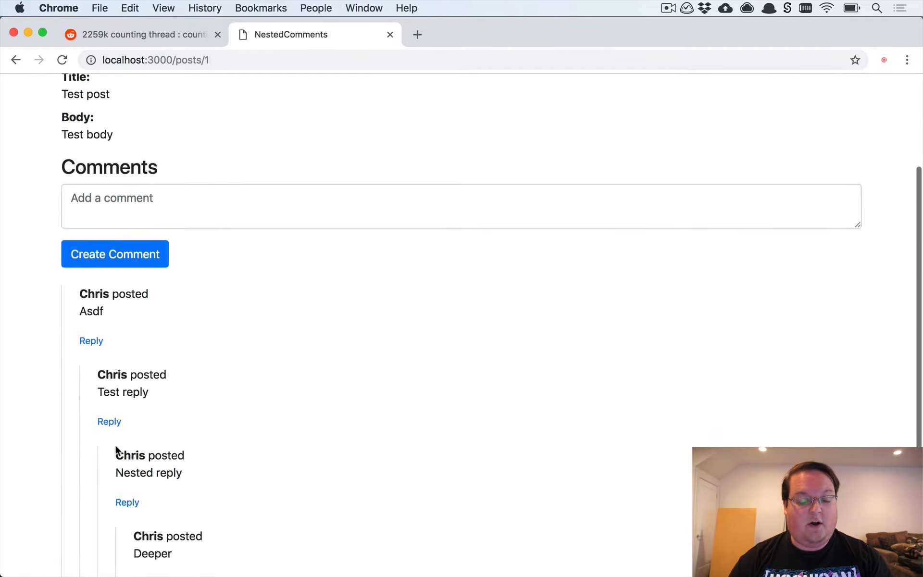
{"action": "scroll", "scroll_direction": "down", "scroll_amount": 3}
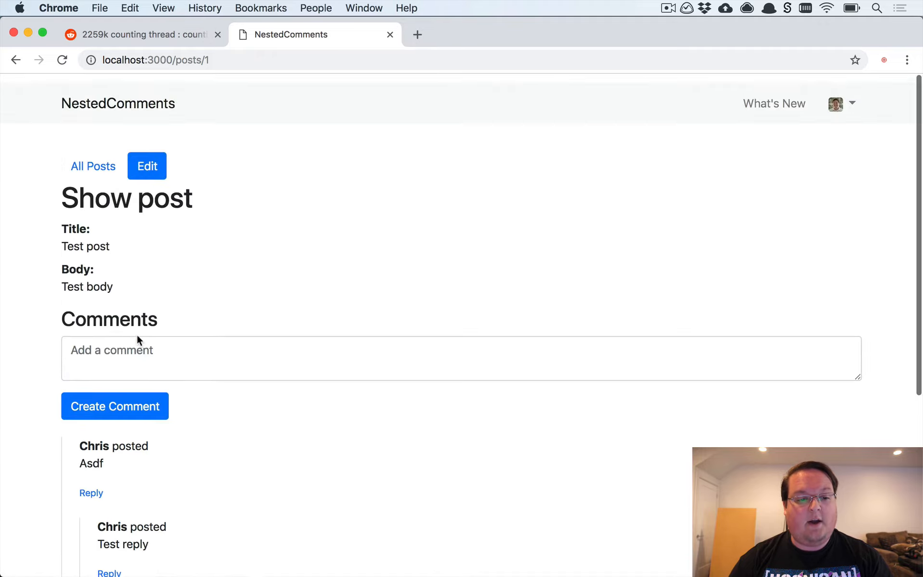
{"action": "scroll", "scroll_direction": "down", "scroll_amount": 3}
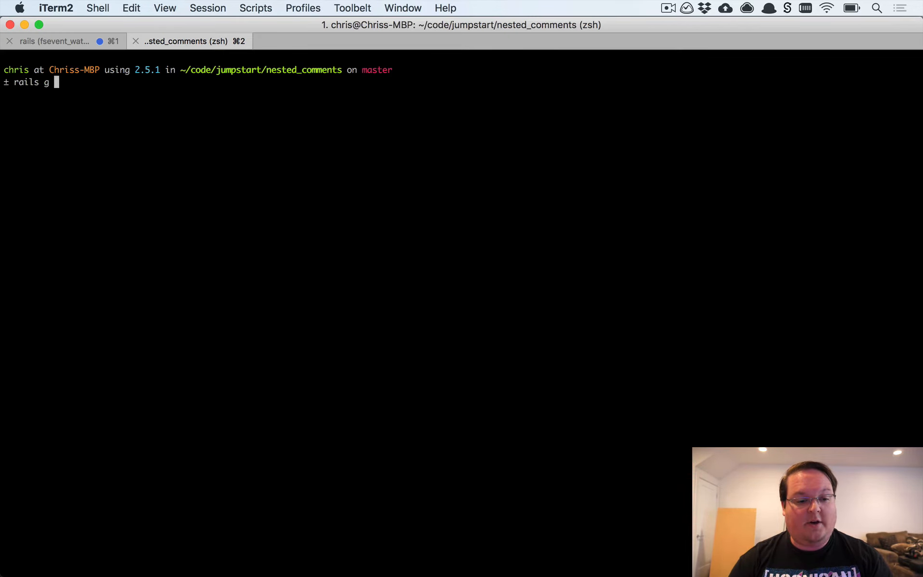
Generate 'rails g scaffold Discussion title' and queue 'rails db:migrate' in the terminal
{"action": "type", "text": "scaffold D"}
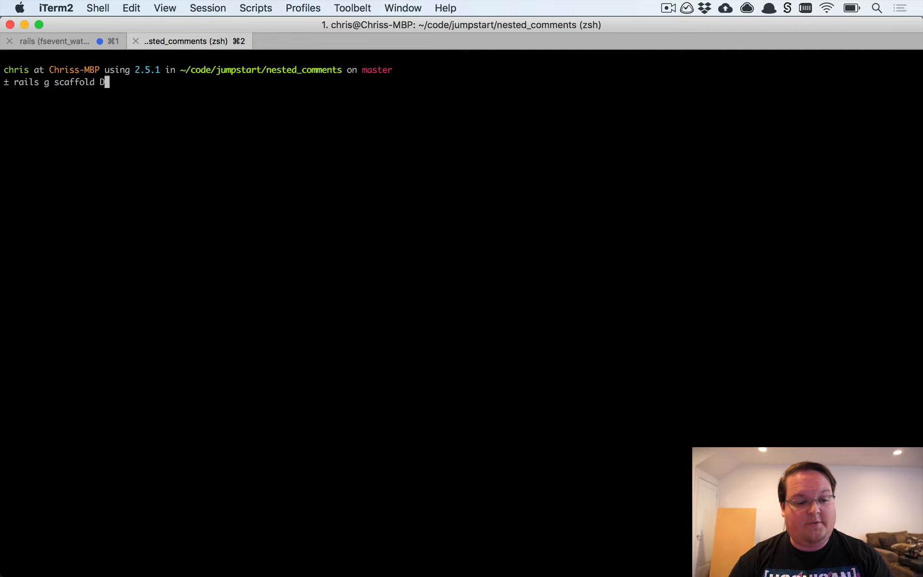
{"action": "type", "text": "iscussion title"}
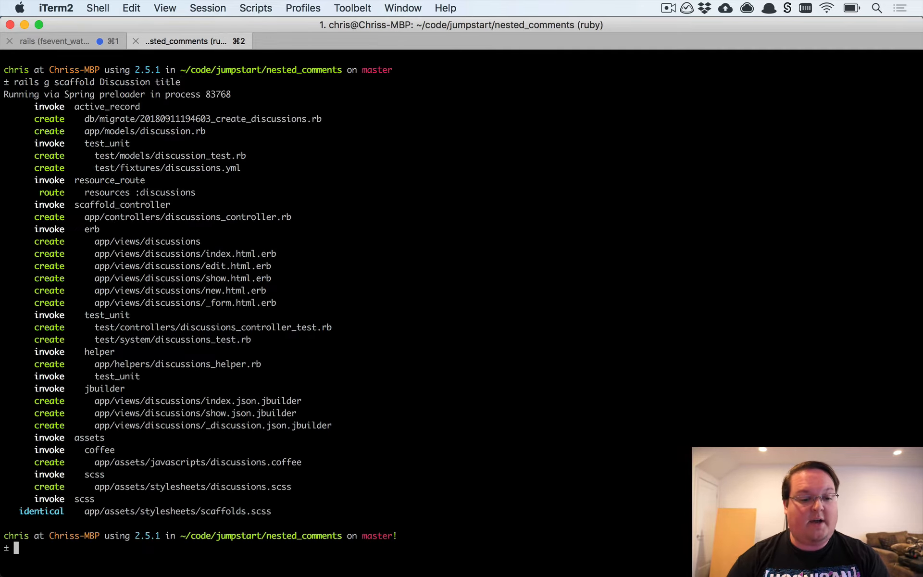
{"action": "type", "text": "rails"}
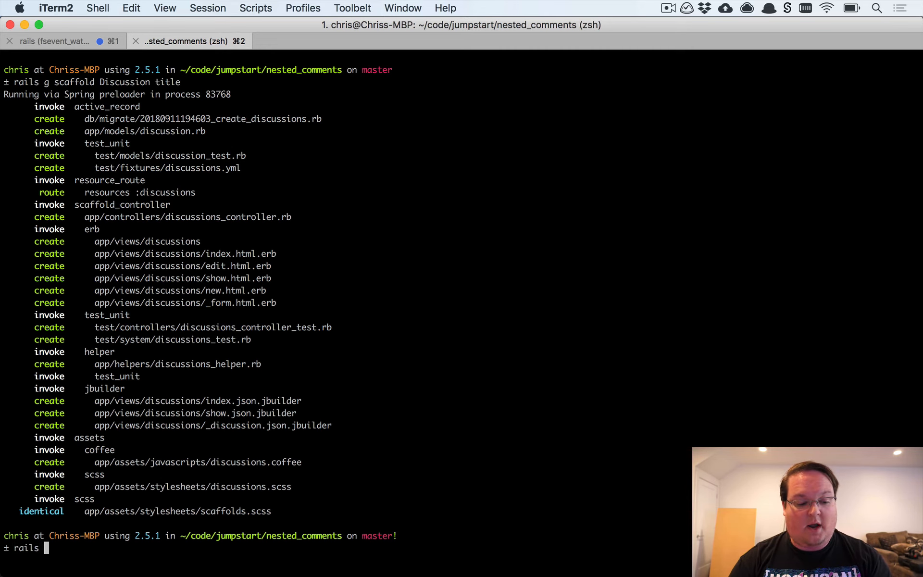
{"action": "type", "text": "db:migrate"}
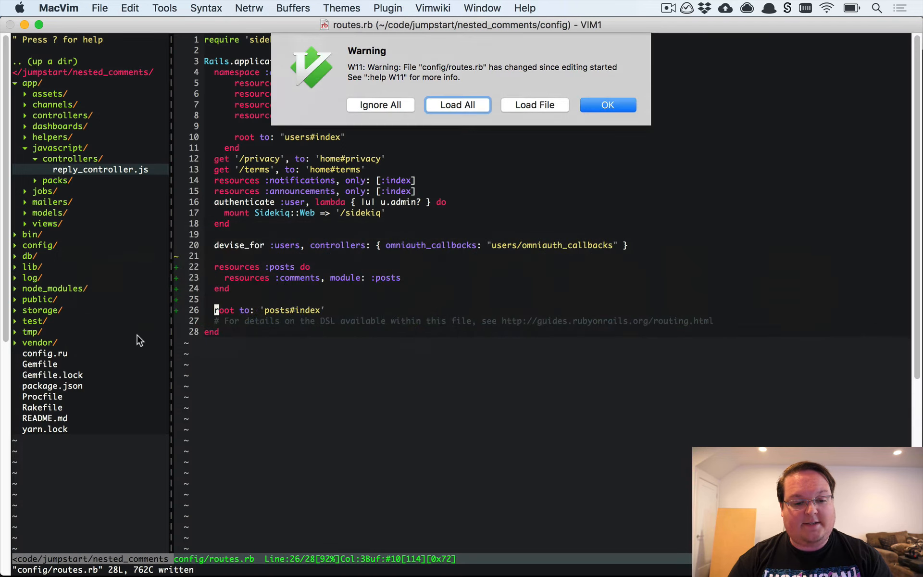
Reload routes.rb and nest 'resources :comments, module: :discussions' inside a discussions do block
{"action": "left_click", "coordinate": [457, 105]}
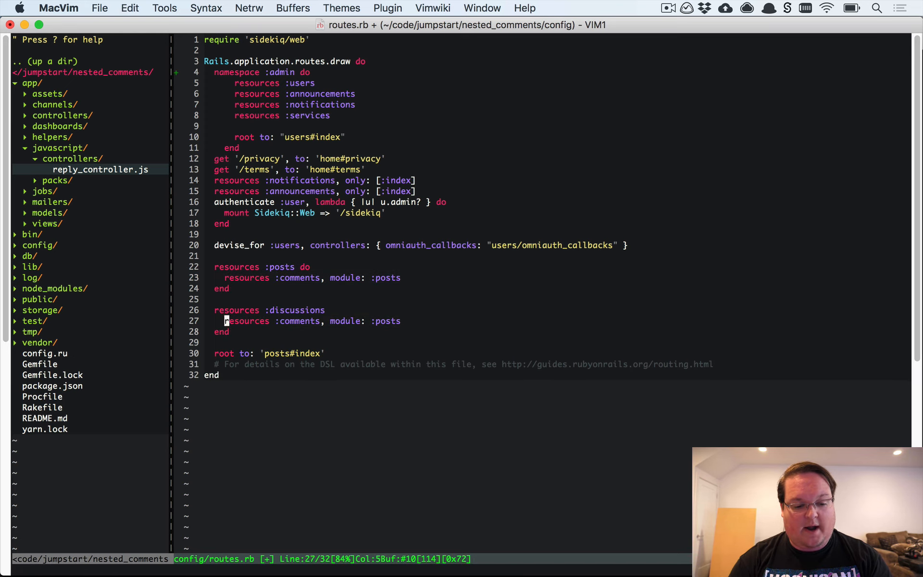
{"action": "type", "text": "do"}
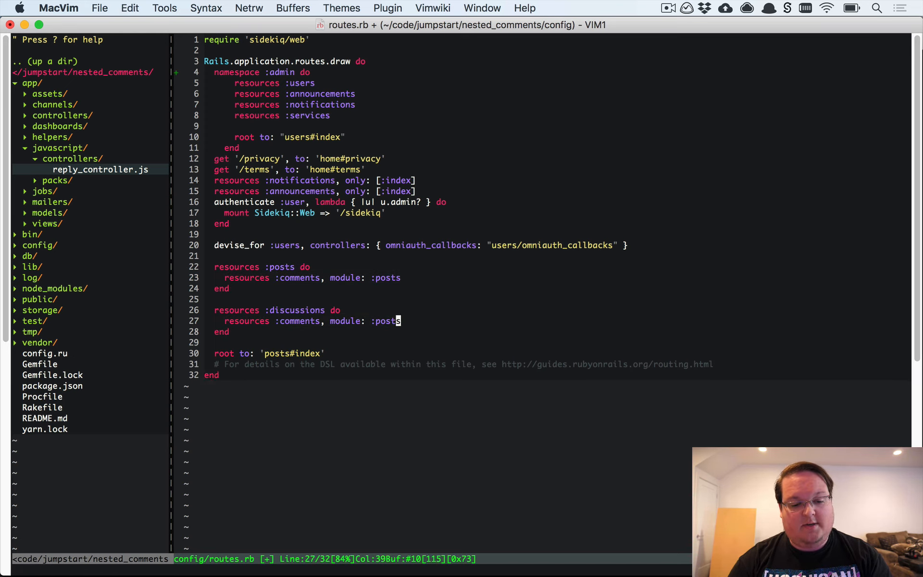
{"action": "type", "text": "dis"}
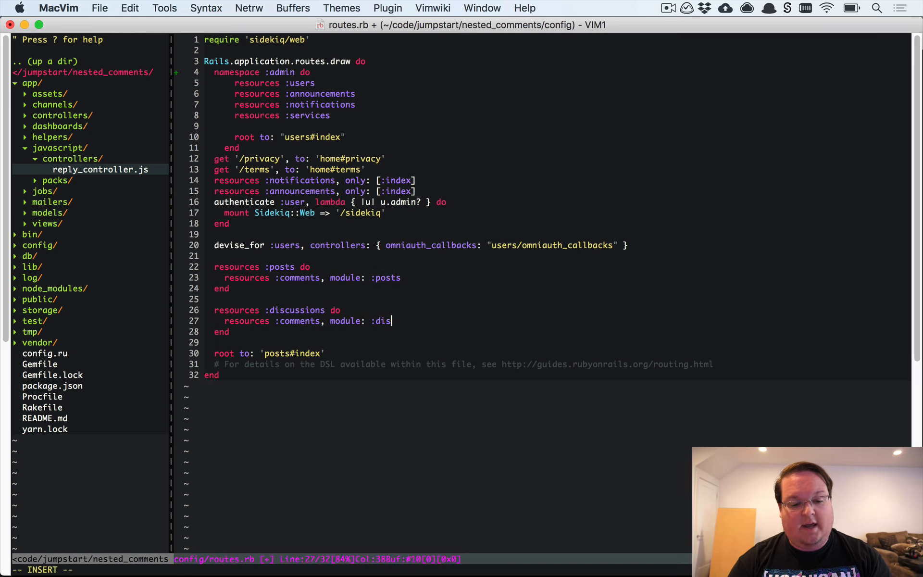
{"action": "type", "text": "cussions"}
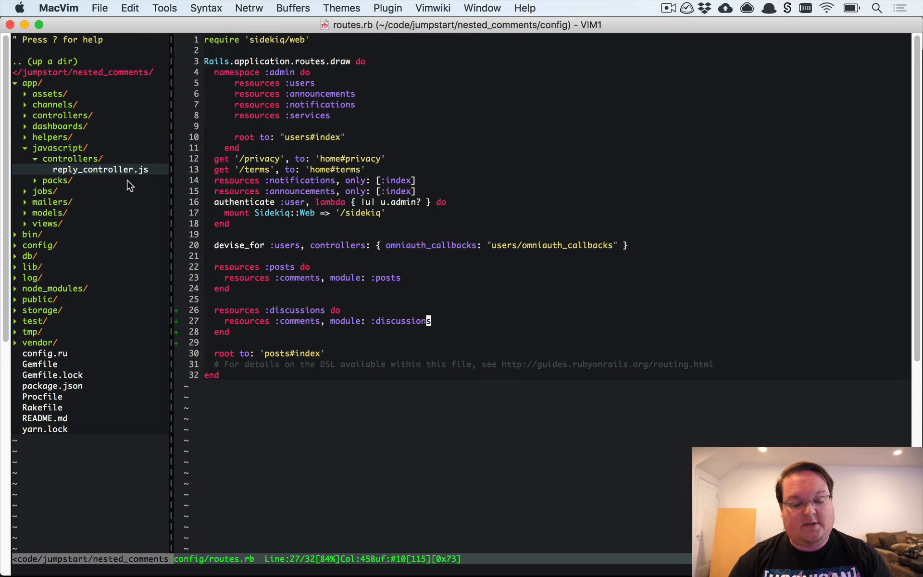